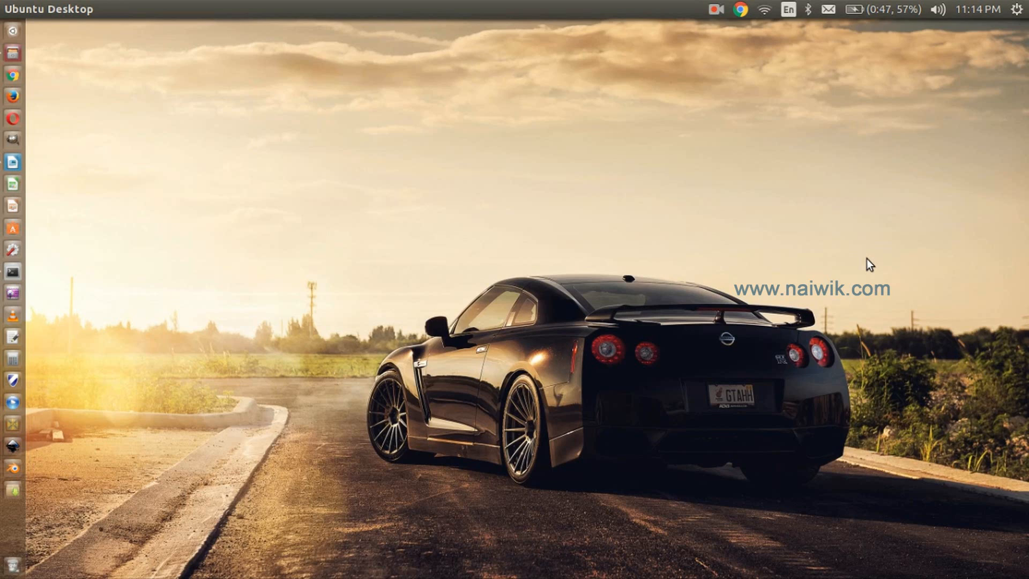
pyautogui.moveTo(13, 34)
pyautogui.write('ter')
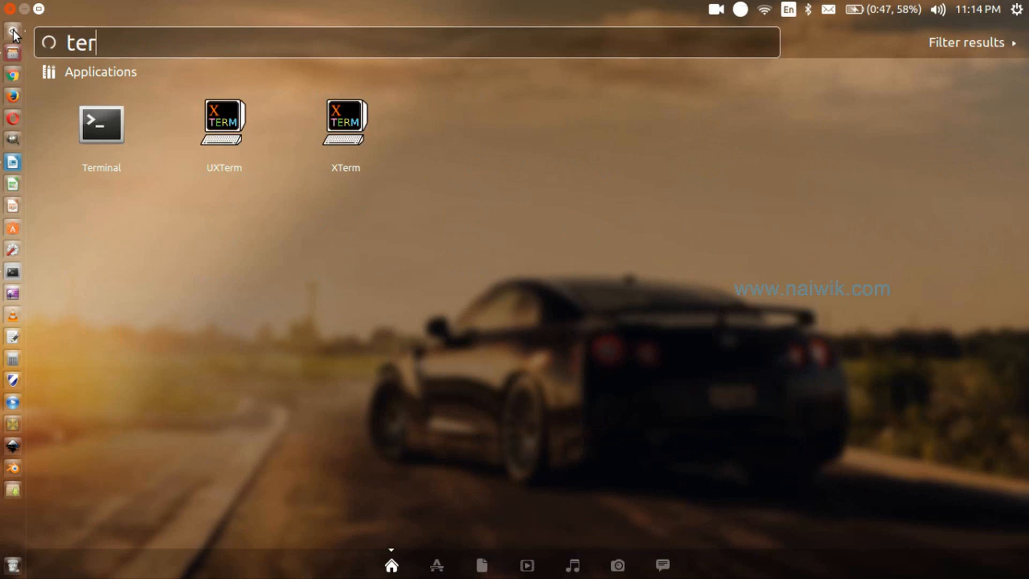
# - Launch Terminal from the Dash by searching for 'terminal'
pyautogui.write('minal')
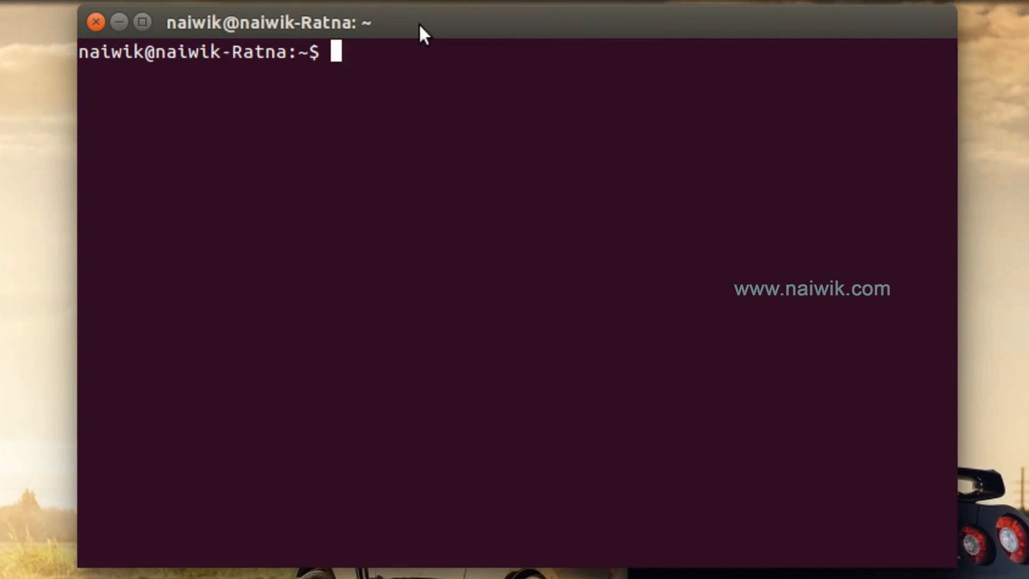
# - Run java -version, which reports Java 1.8.0_72 installed
pyautogui.write('java -')
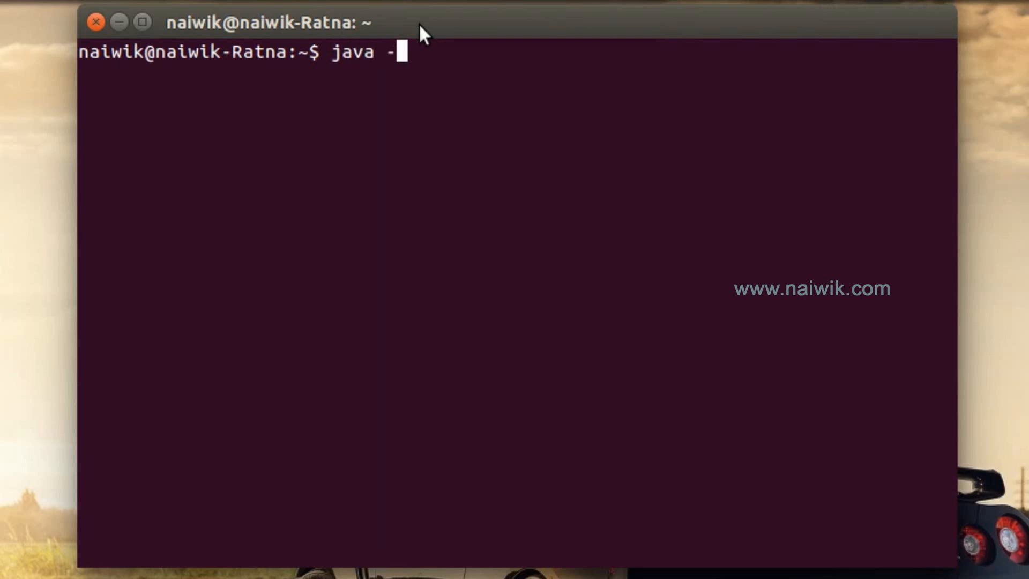
pyautogui.write('versio')
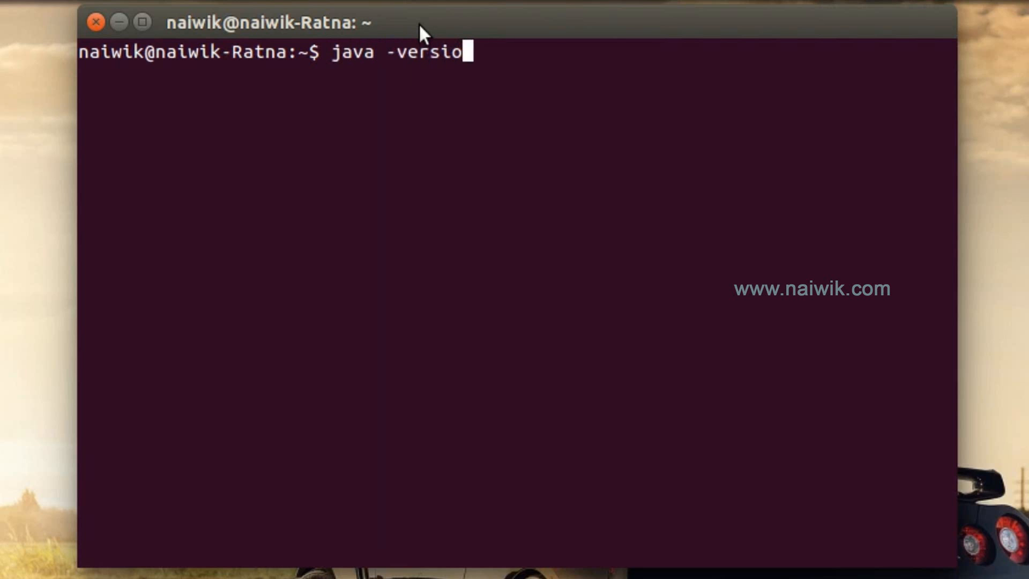
pyautogui.press('Return')
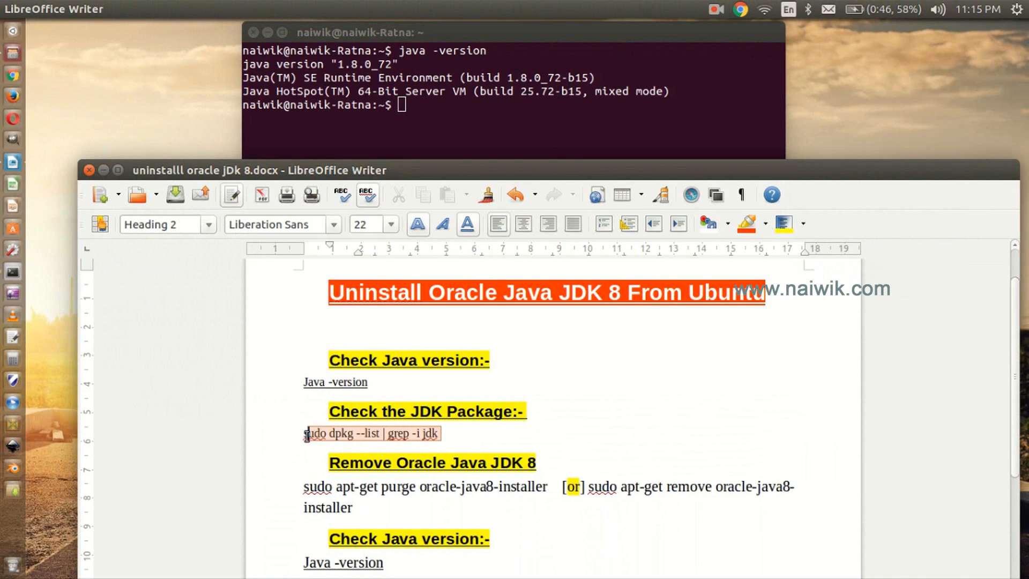
# - Run sudo dpkg --list | grep -i jdk and supply the administrator password
pyautogui.click(459, 92)
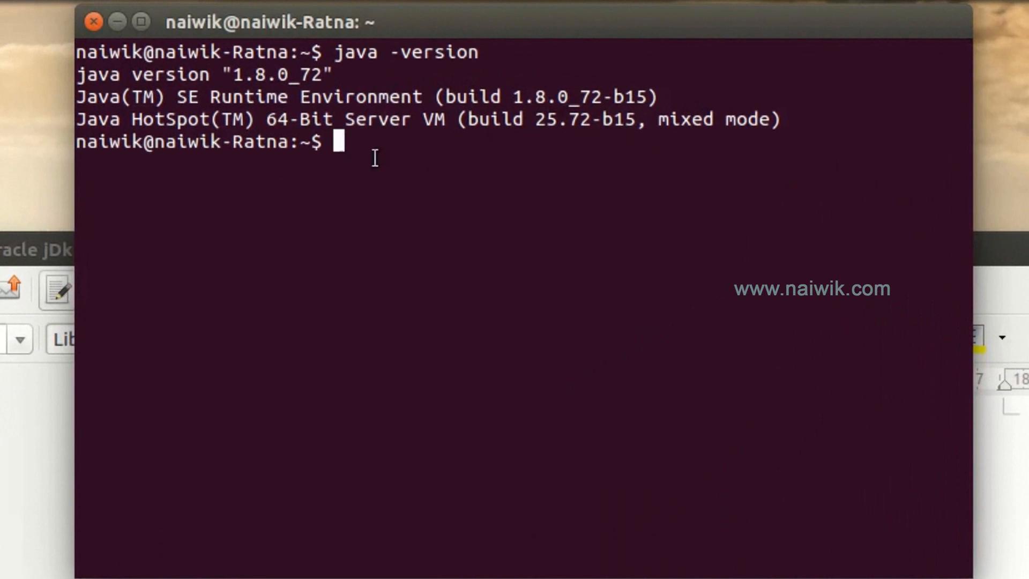
pyautogui.rightClick(364, 155)
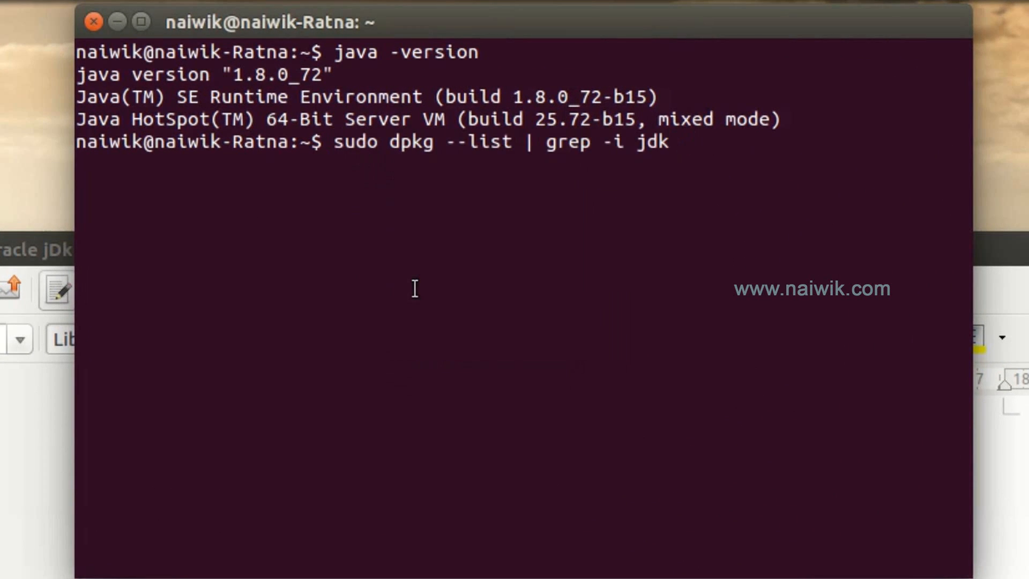
pyautogui.press('Return')
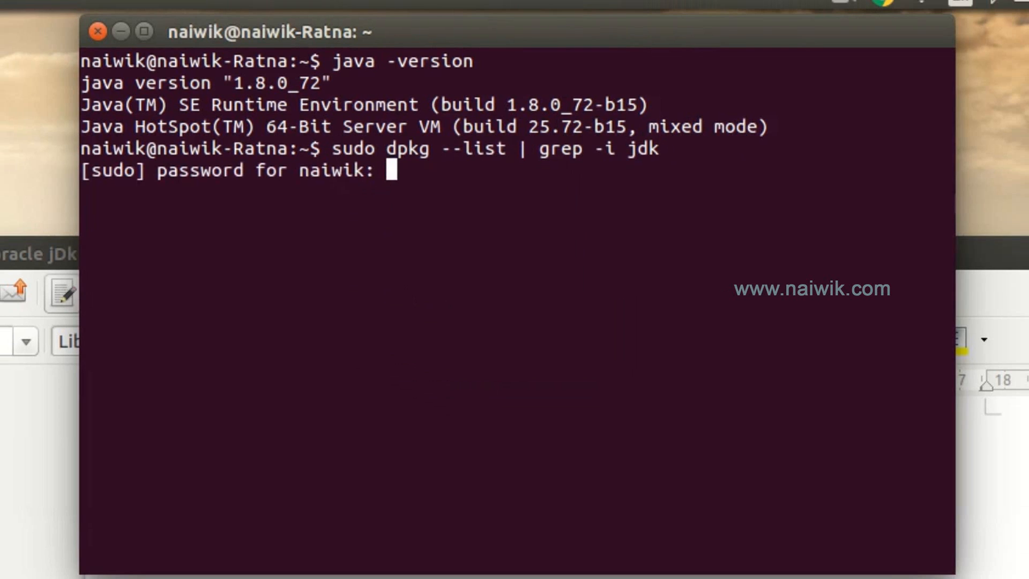
pyautogui.press('Return')
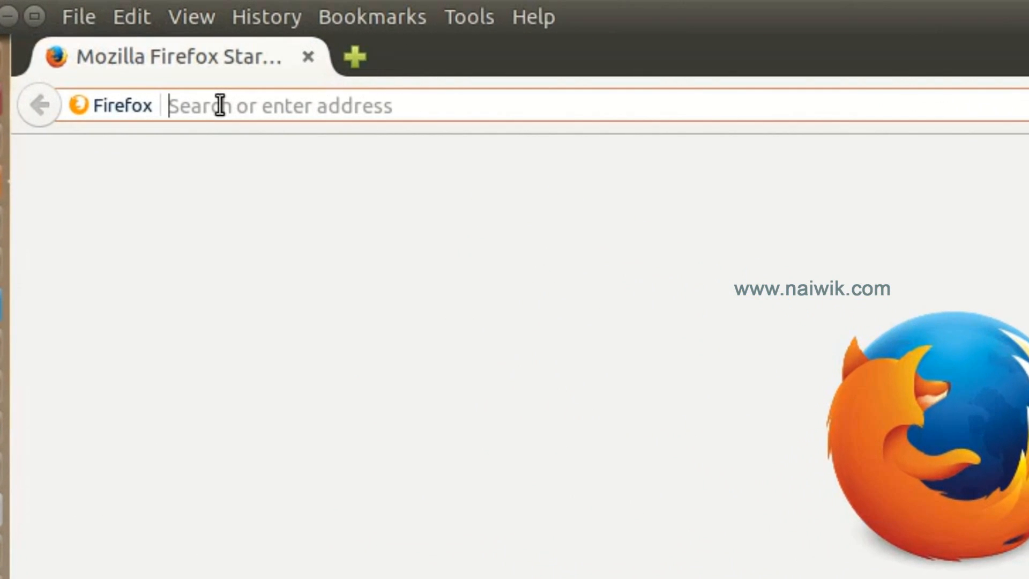
# - Load about:plugins and highlight the Java(TM) Plug-in 11.72.2 entry in the list
pyautogui.write('about')
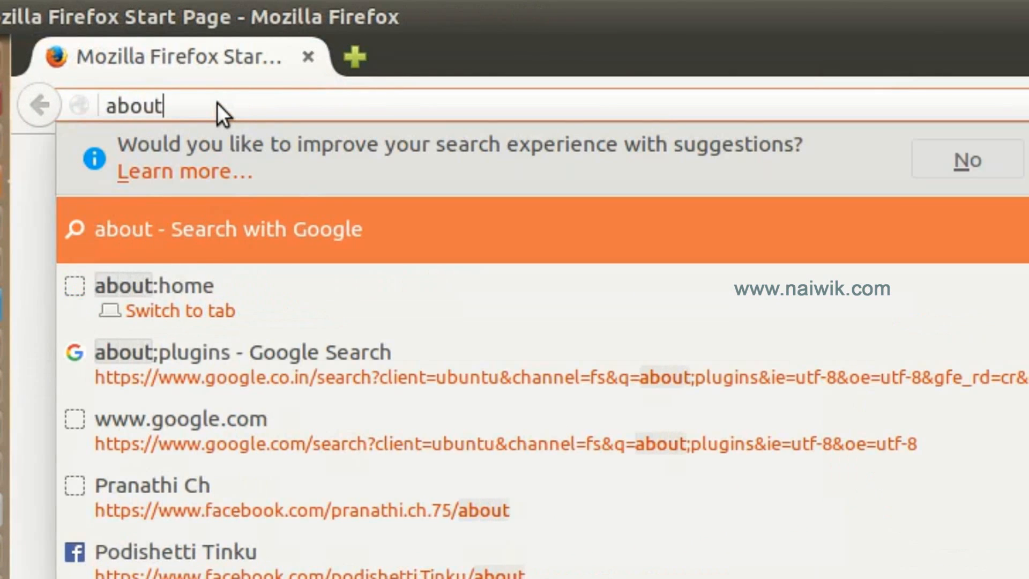
pyautogui.write(':')
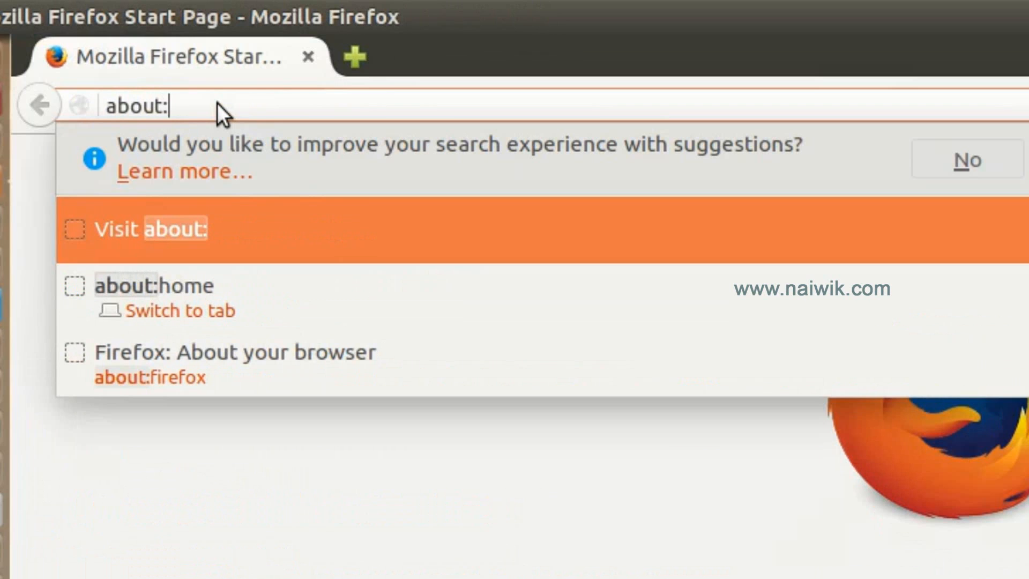
pyautogui.write('plugins')
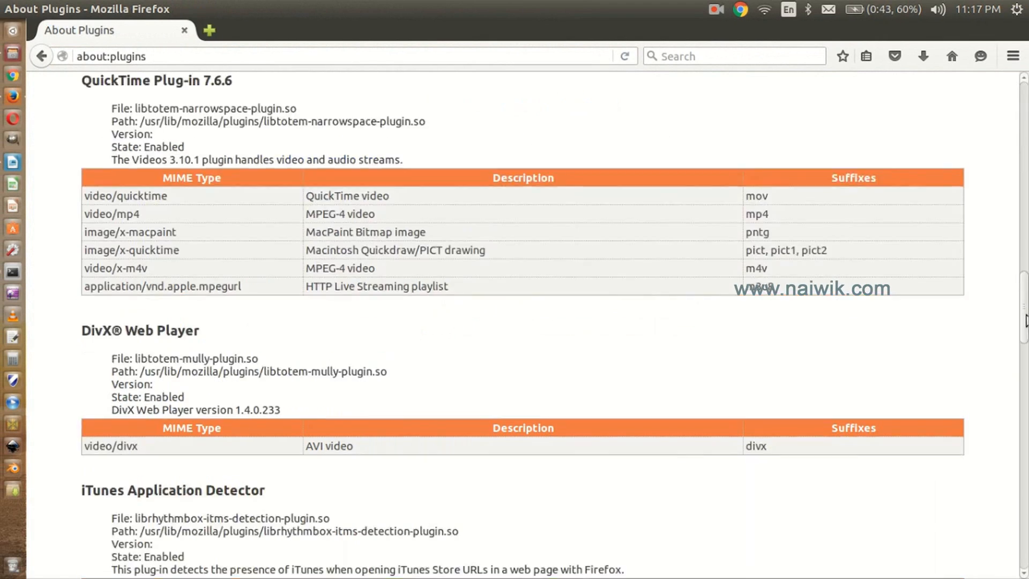
pyautogui.scroll(-3)
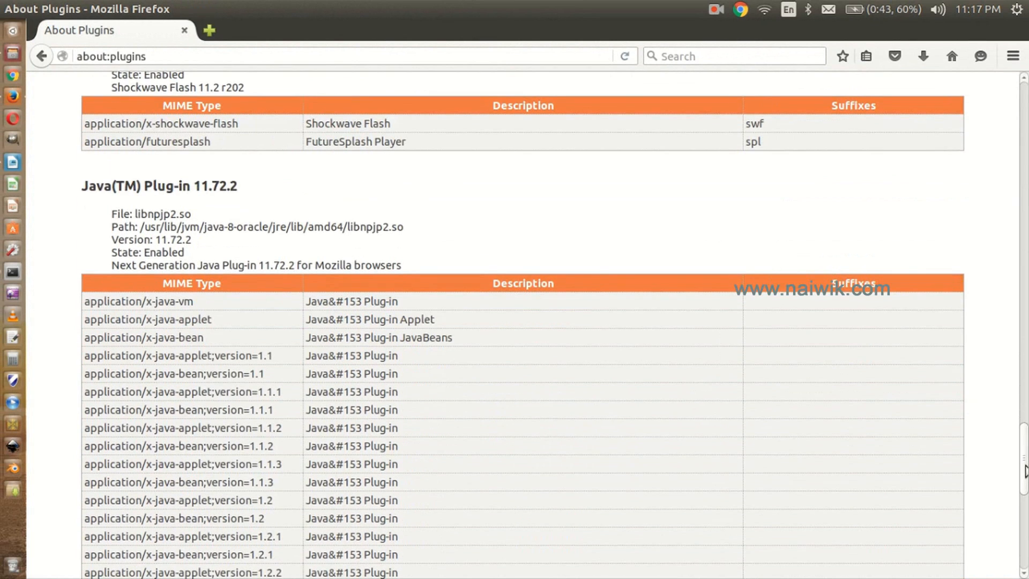
pyautogui.moveTo(95, 190)
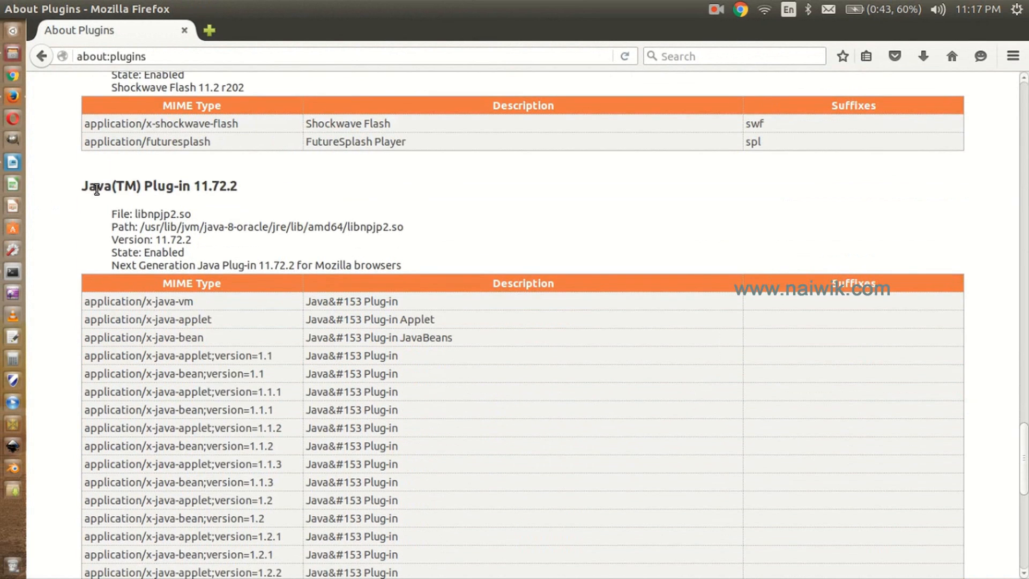
pyautogui.doubleClick(159, 185)
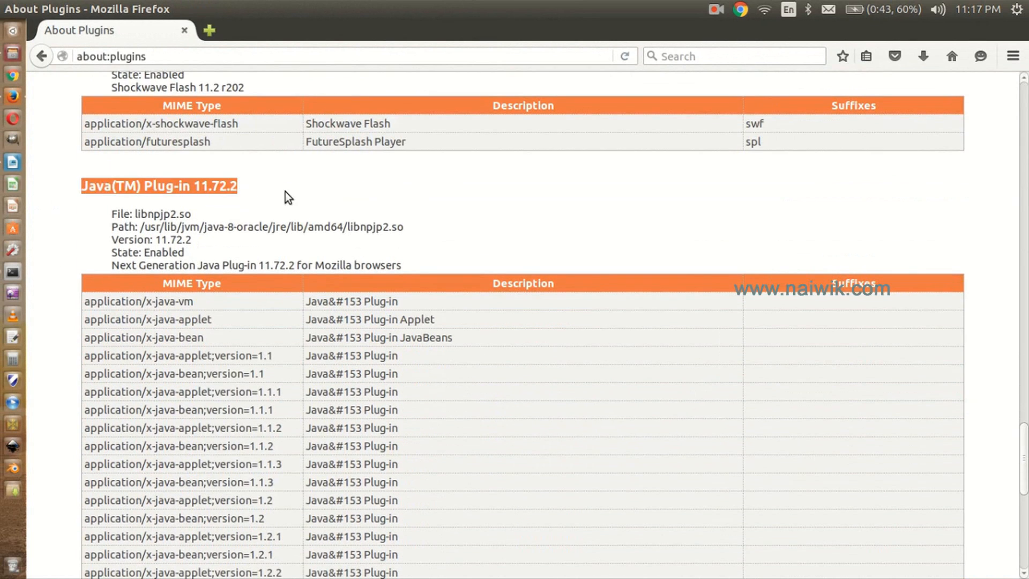
pyautogui.moveTo(26, 14)
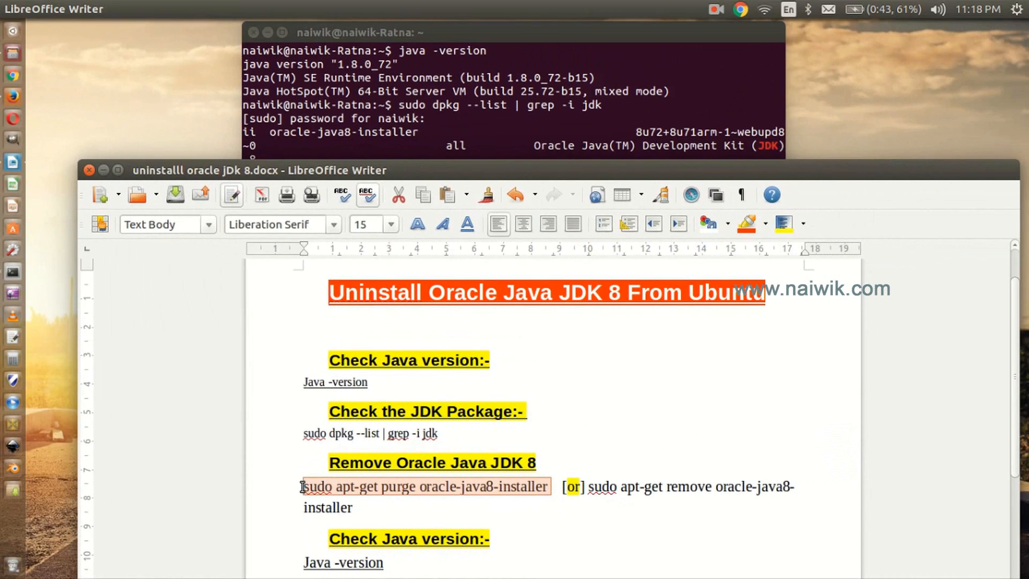
# - Run sudo apt-get purge oracle-java8-installer and confirm removal with y
pyautogui.rightClick(328, 172)
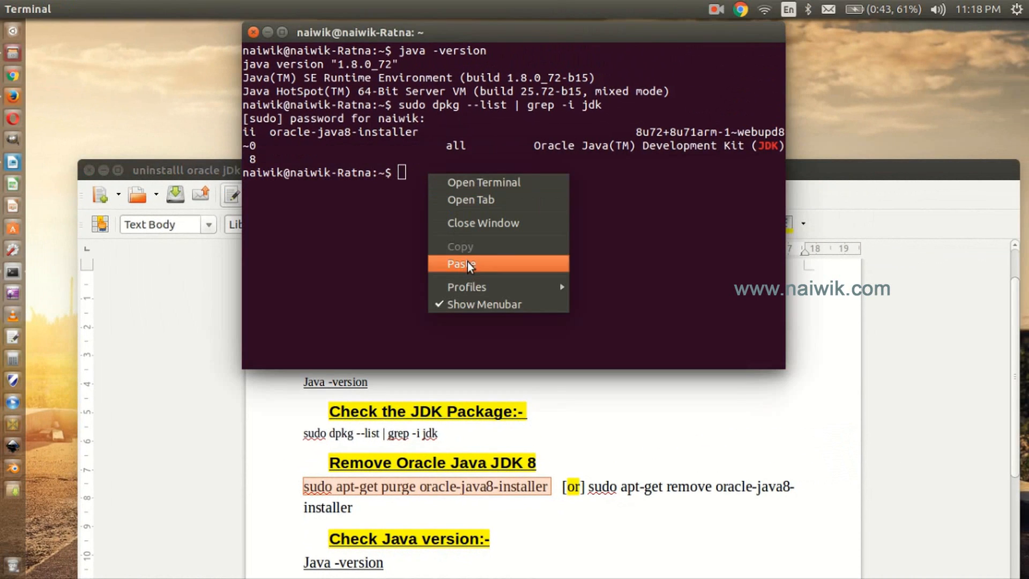
pyautogui.click(459, 264)
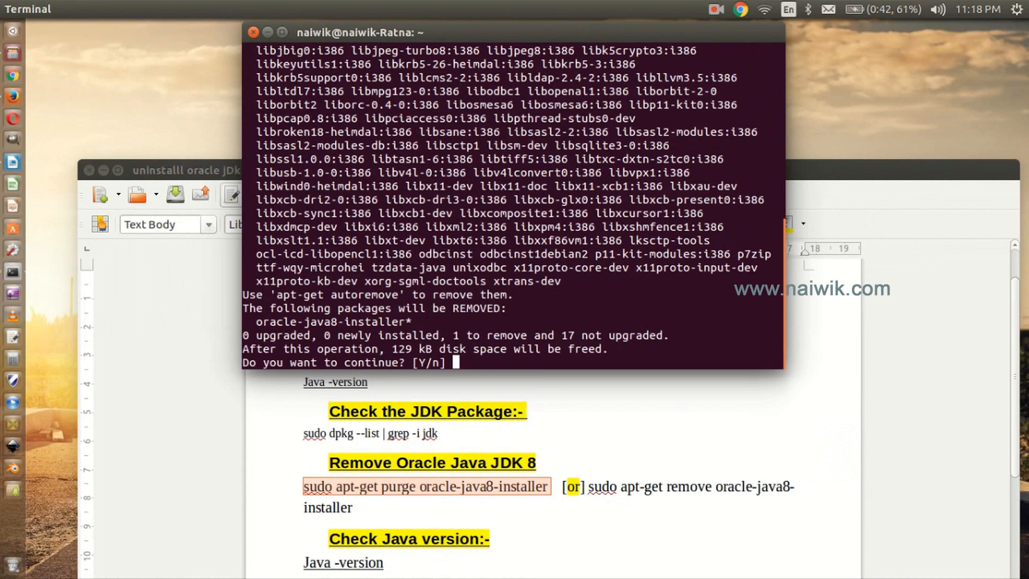
pyautogui.write('y')
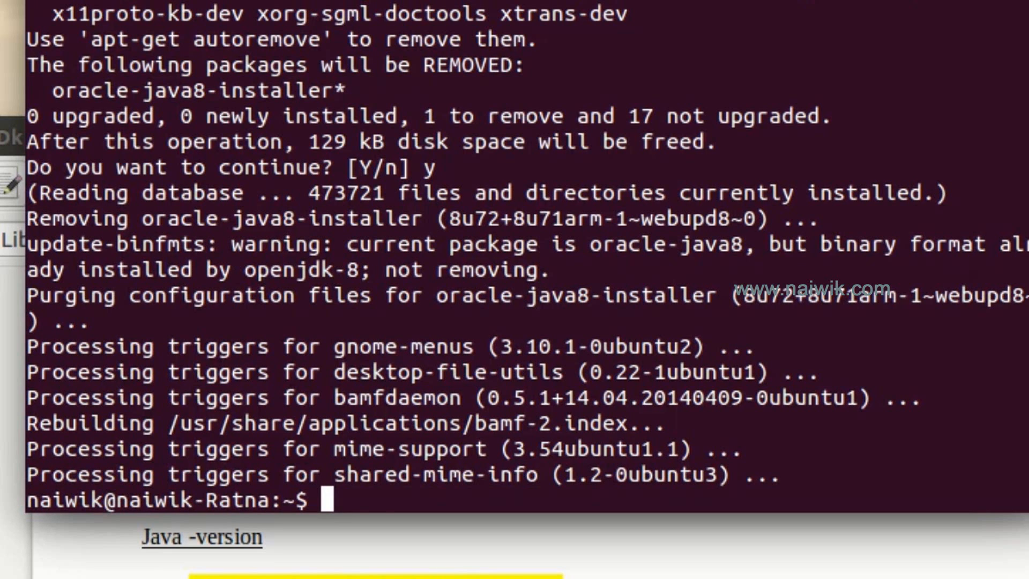
# - Run java -version again to confirm Java is no longer found
pyautogui.write('java -v')
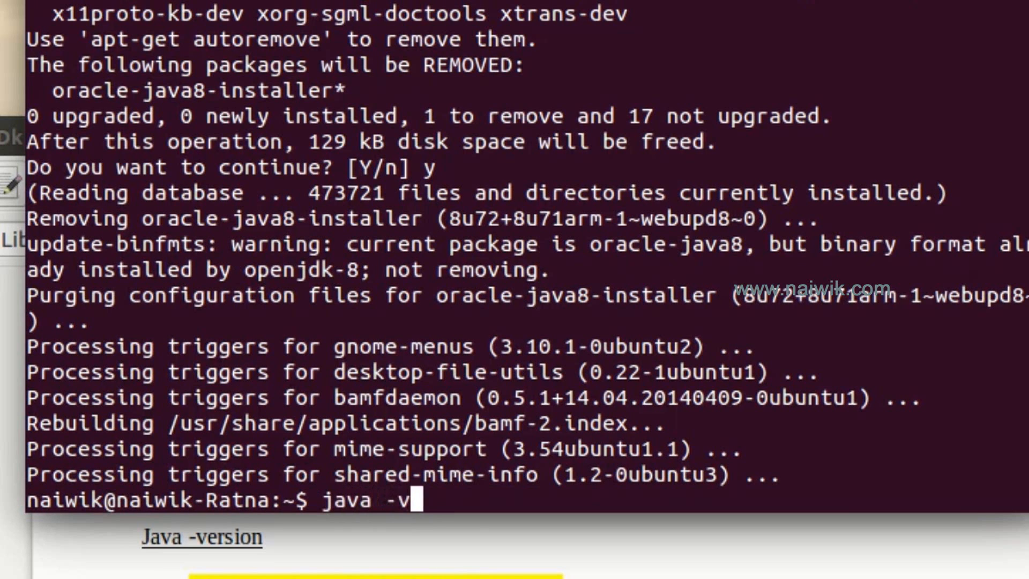
pyautogui.press('Return')
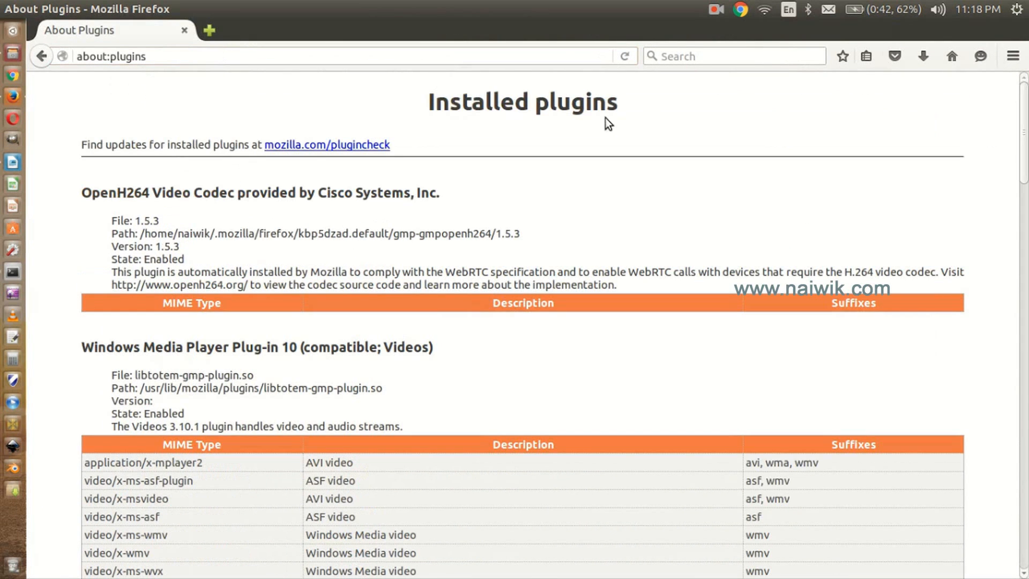
# - Scroll the refreshed plugins list past QuickTime and Google Talk to confirm no Java plug-in remains
pyautogui.scroll(-3)
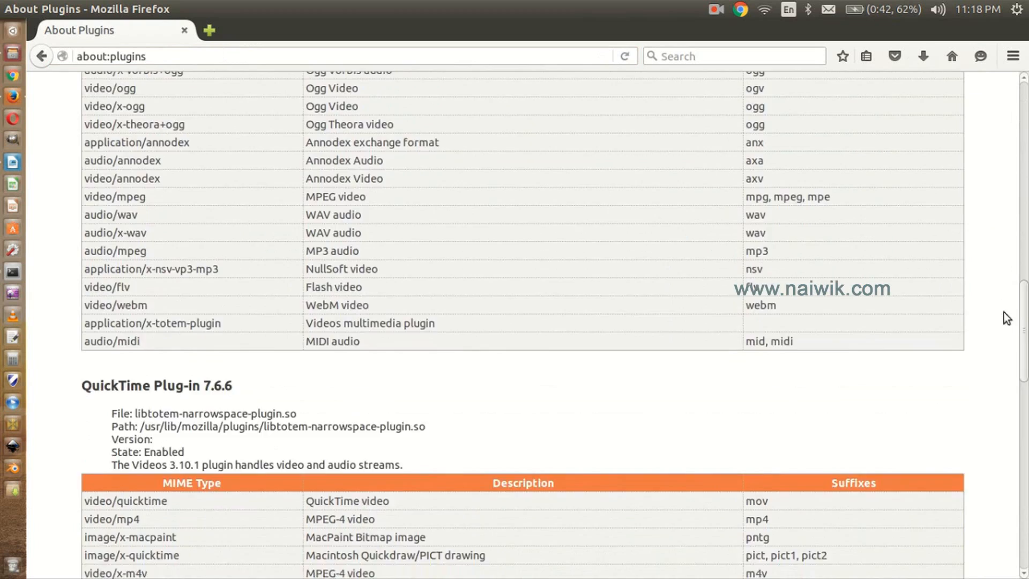
pyautogui.scroll(-3)
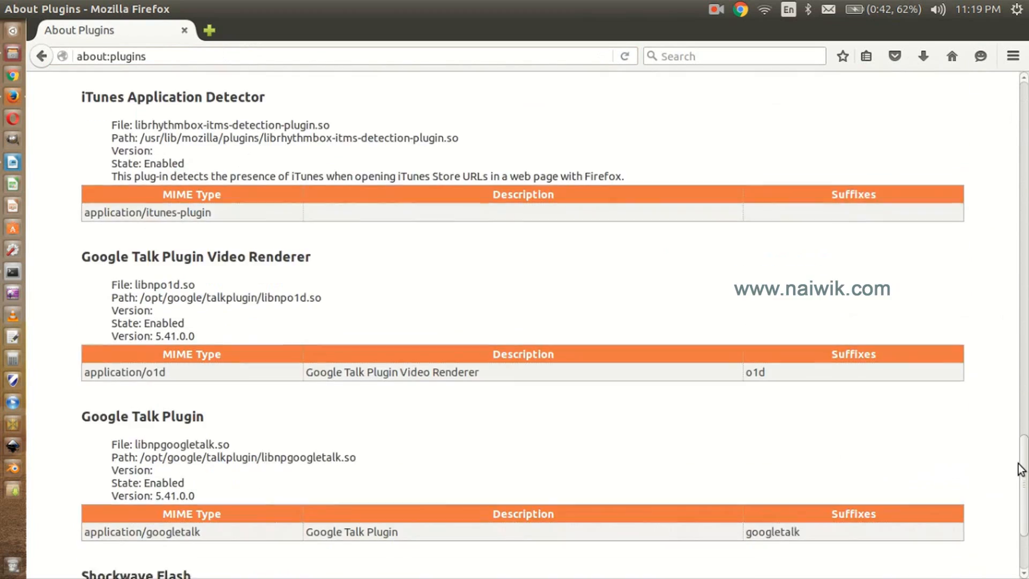